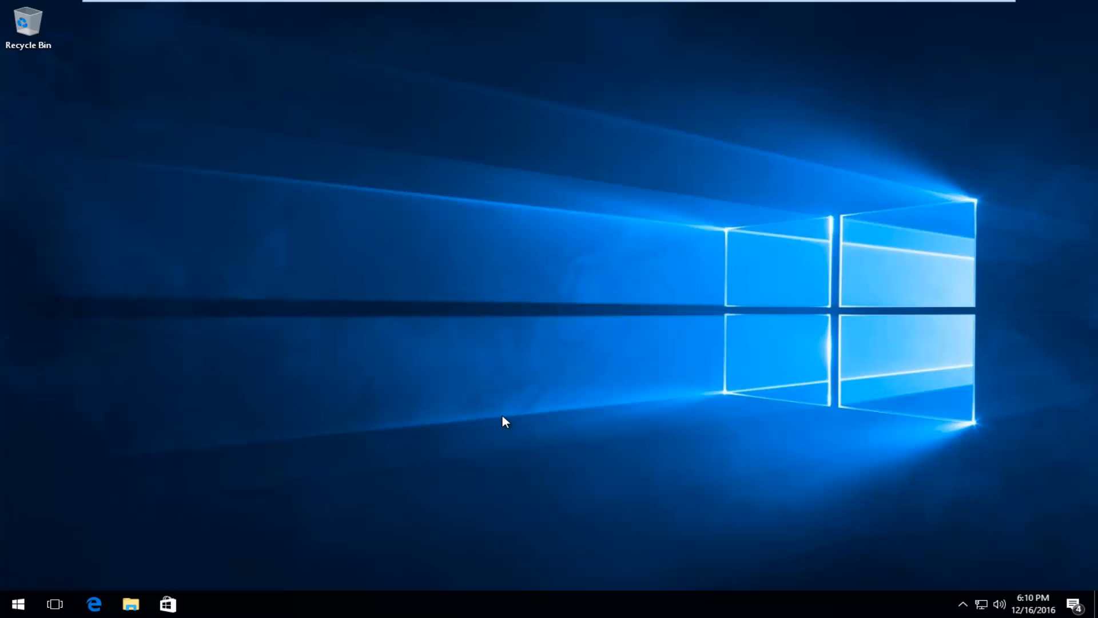
# Search the Start menu for 'network and' to find Network and Sharing Center.
pyautogui.click(17, 603)
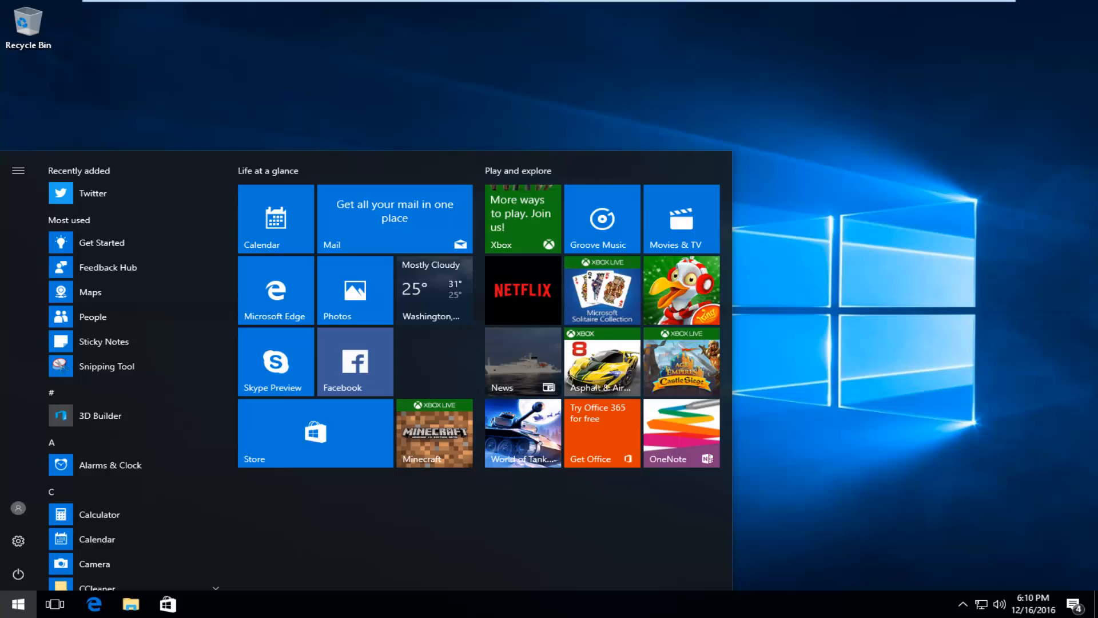
pyautogui.write('network and')
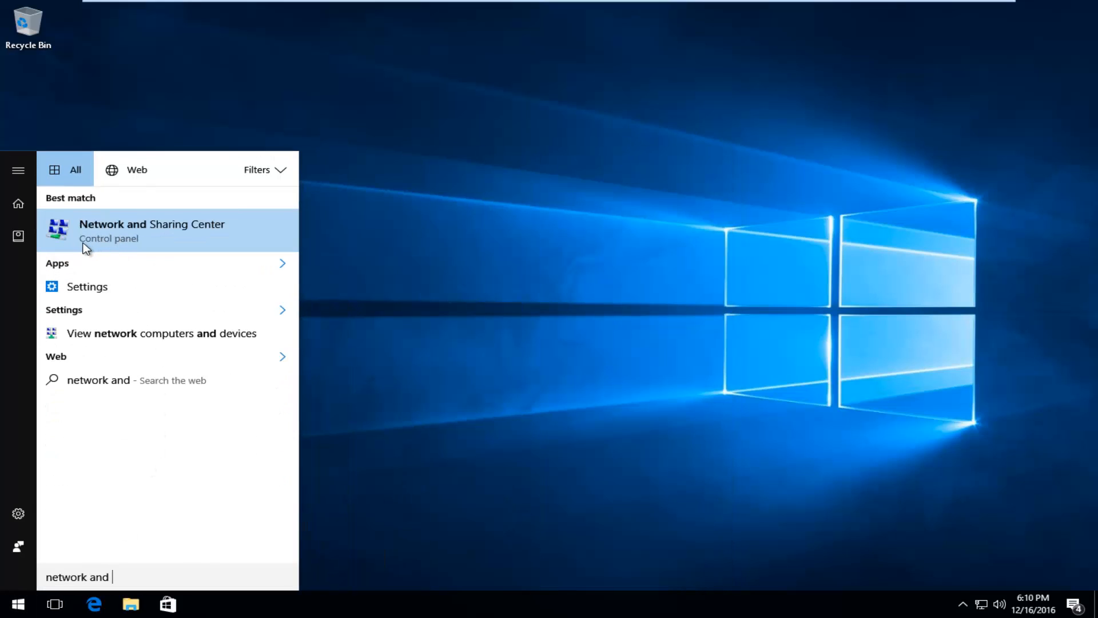
pyautogui.moveTo(116, 242)
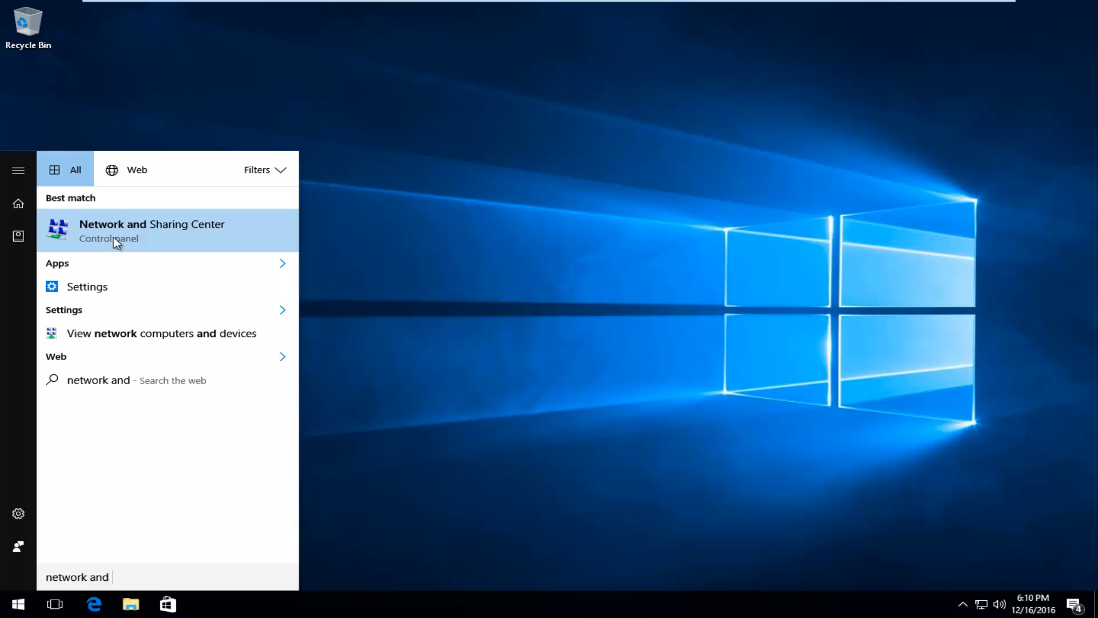
pyautogui.moveTo(116, 218)
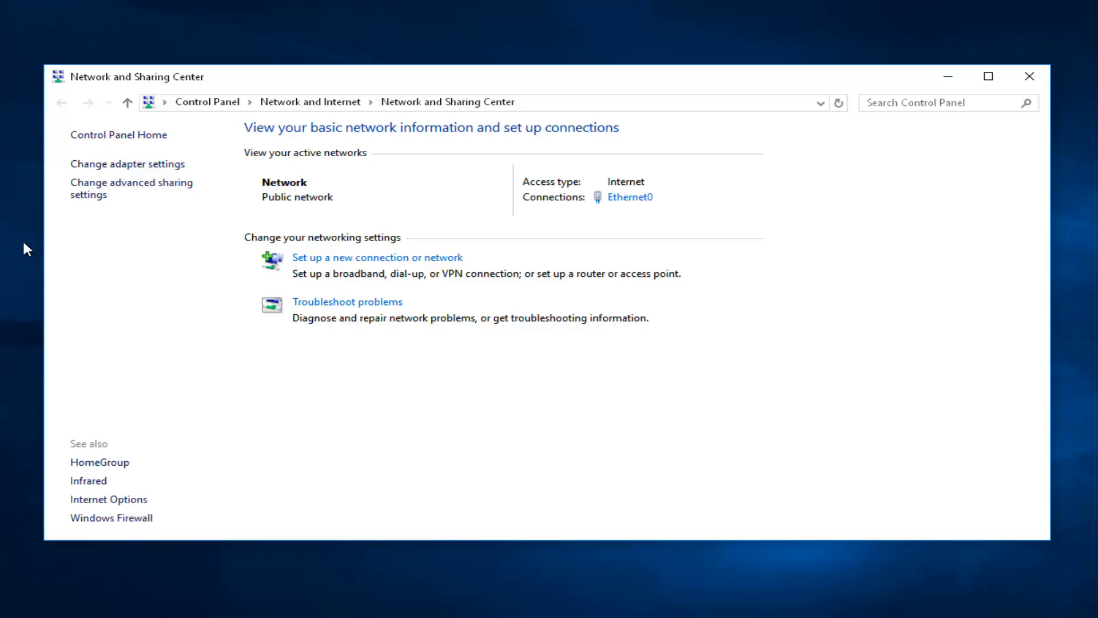
pyautogui.moveTo(491, 210)
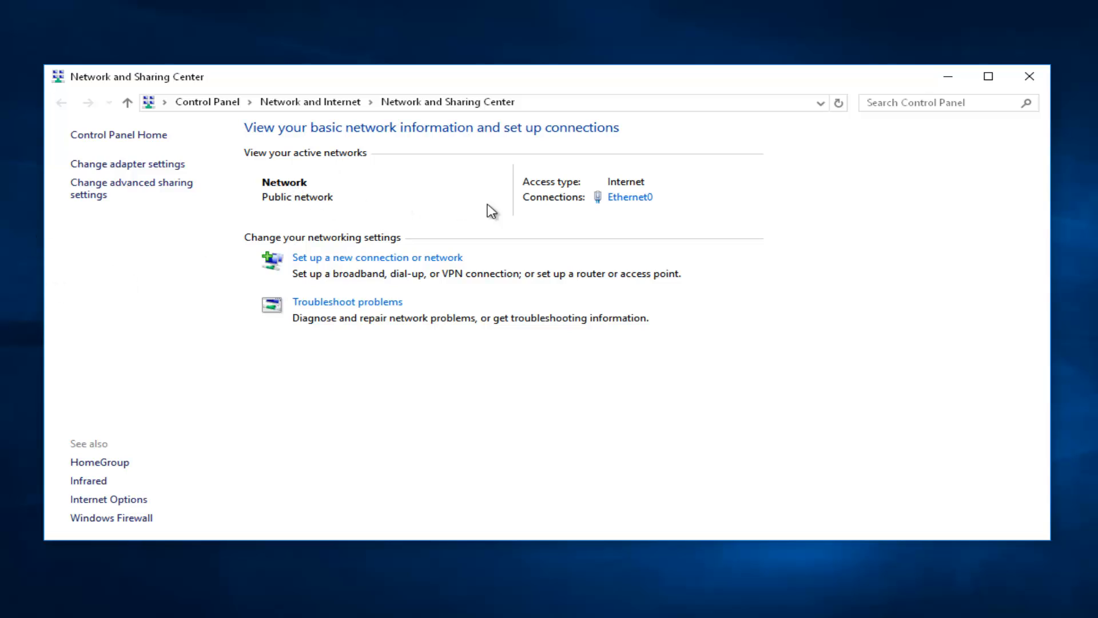
pyautogui.moveTo(629, 197)
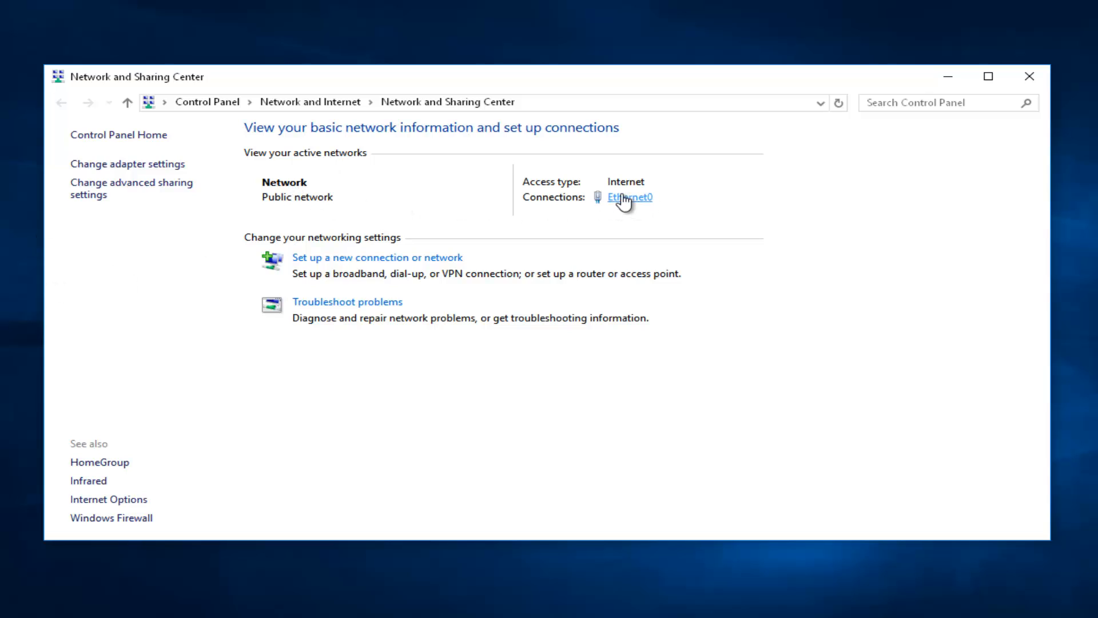
pyautogui.moveTo(609, 207)
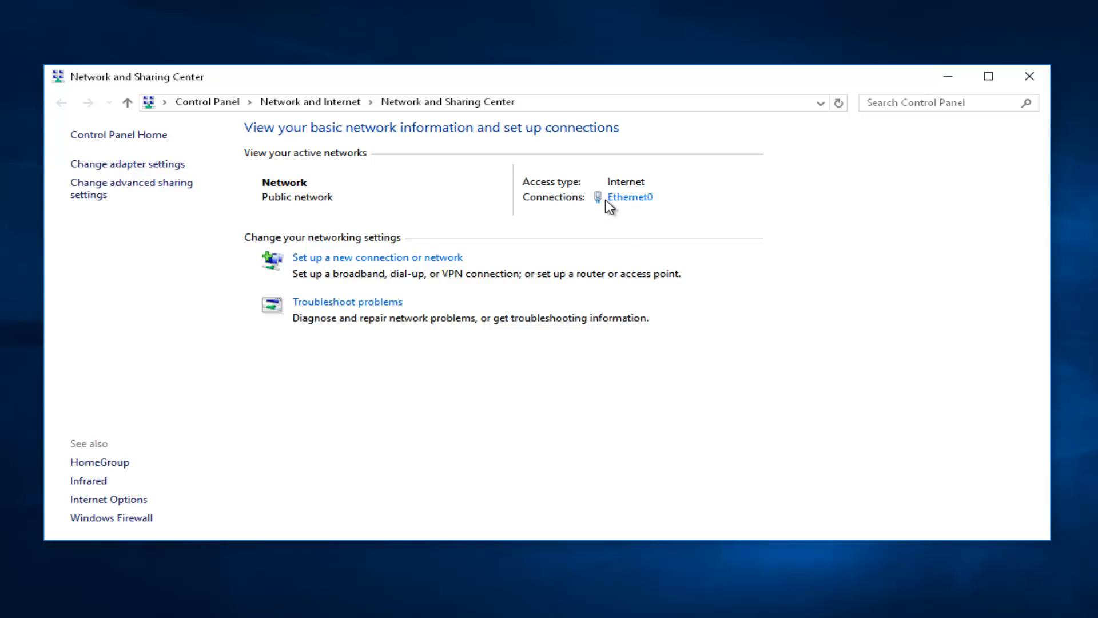
pyautogui.moveTo(629, 197)
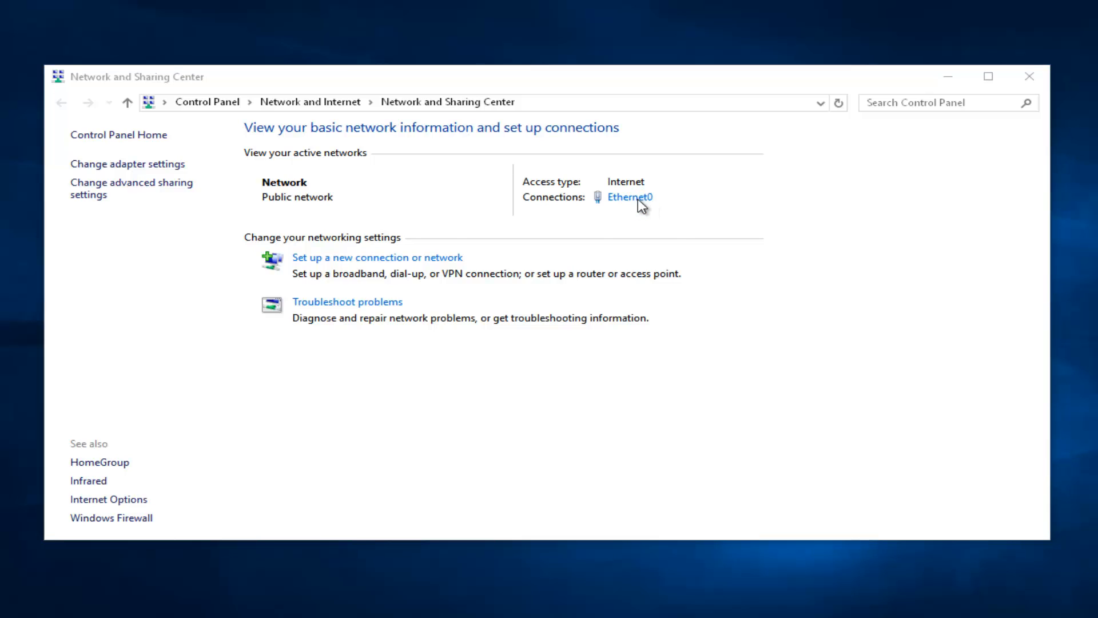
# Show the Ethernet0 Status dialog from the Connections link.
pyautogui.click(628, 197)
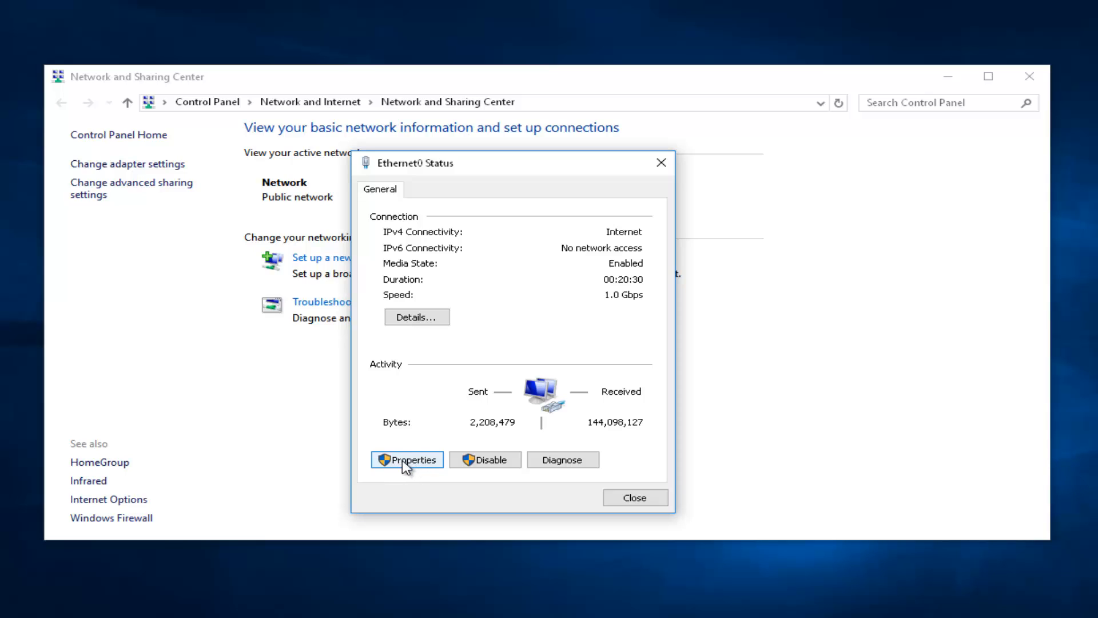
# Reach the Internet Protocol Version 4 (TCP/IPv4) Properties of Ethernet0.
pyautogui.click(406, 460)
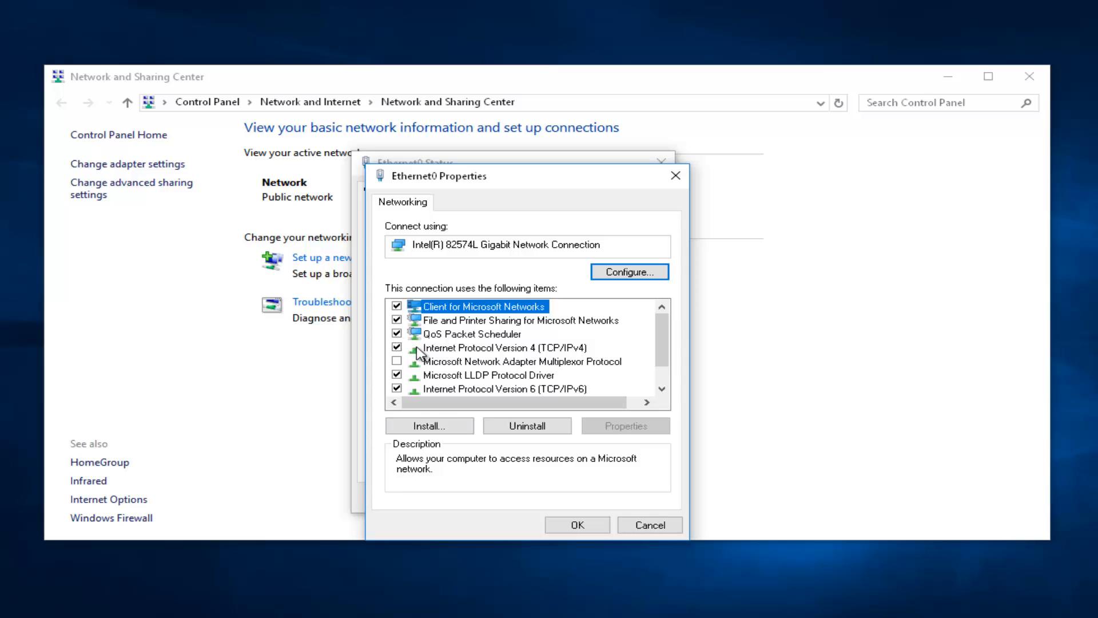
pyautogui.moveTo(498, 357)
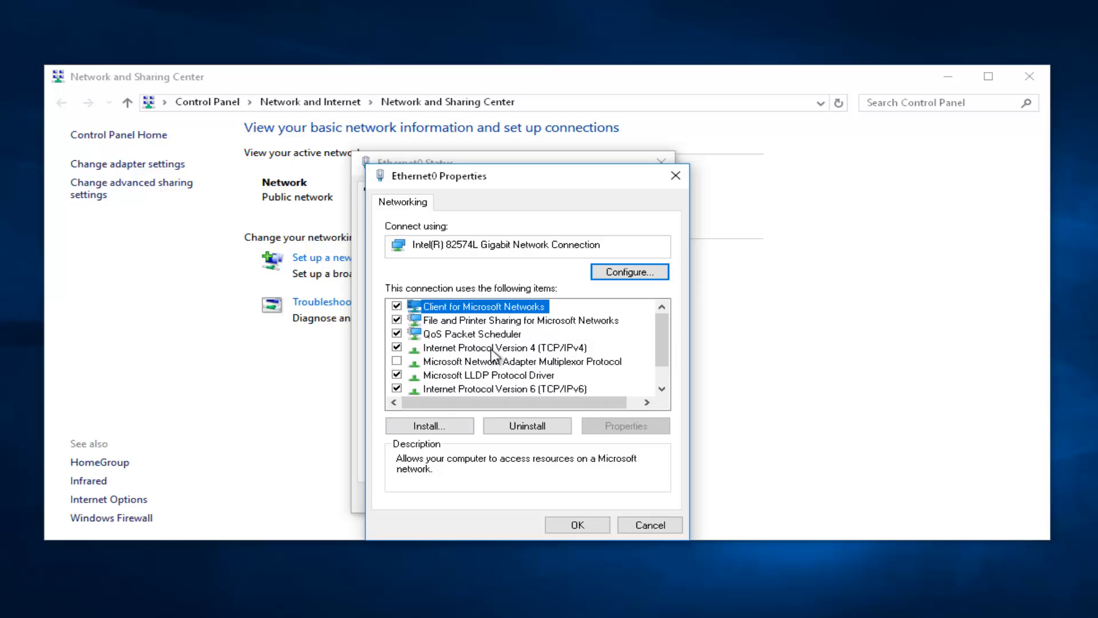
pyautogui.moveTo(571, 354)
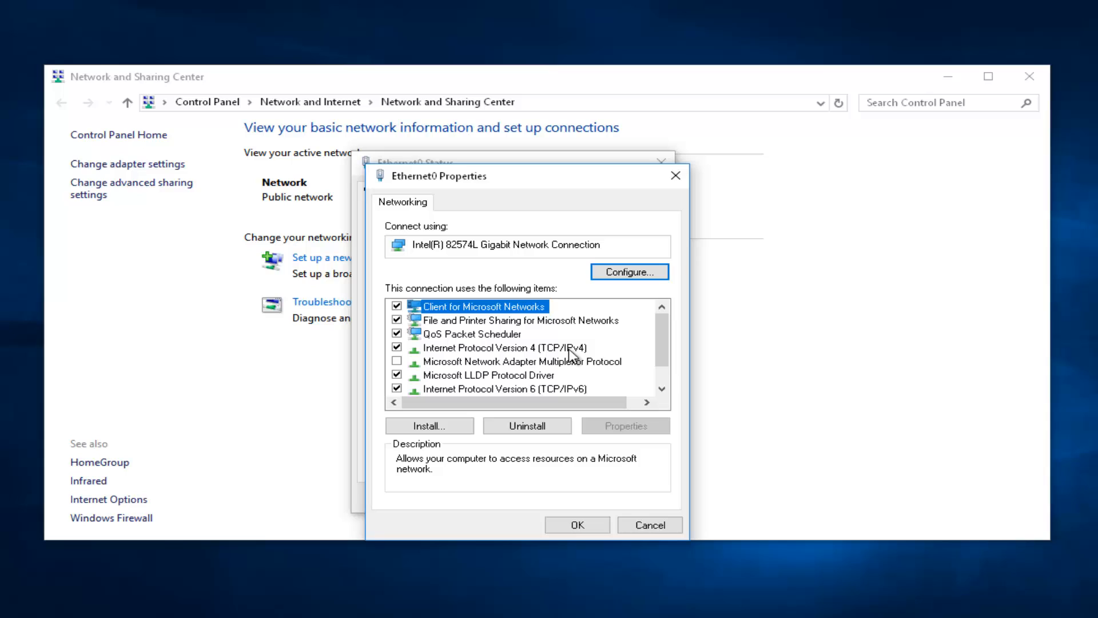
pyautogui.click(505, 347)
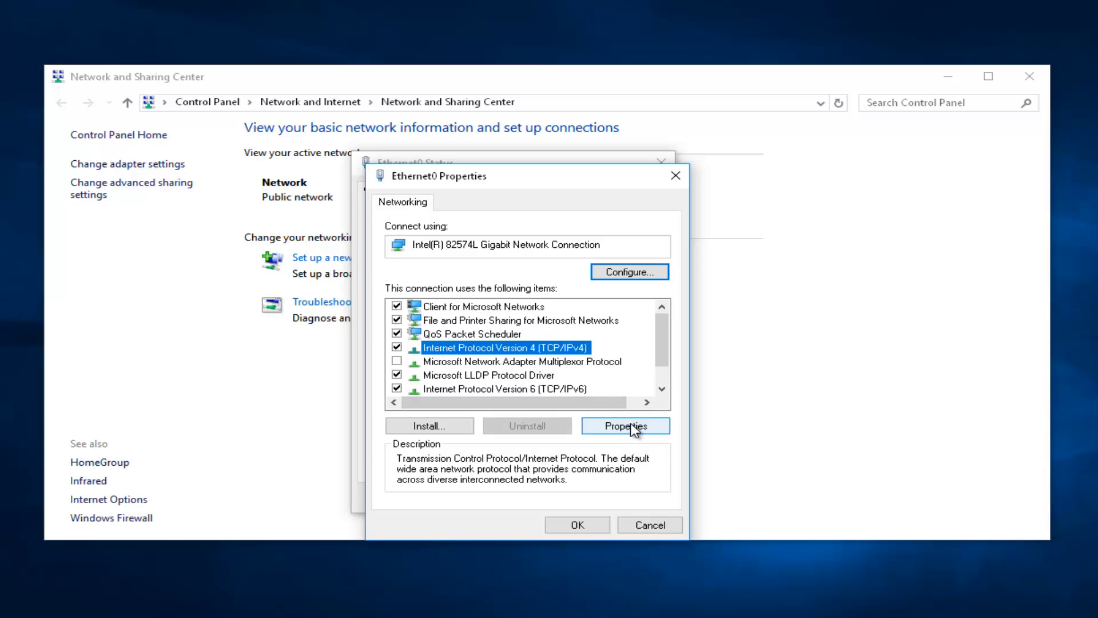
pyautogui.click(625, 425)
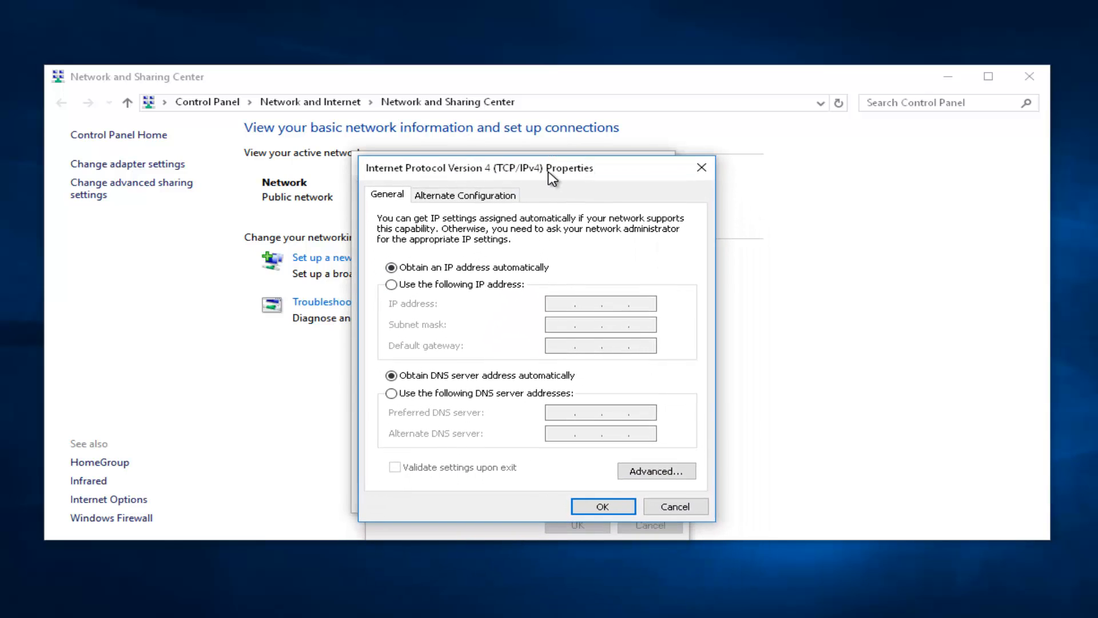
pyautogui.moveTo(469, 375)
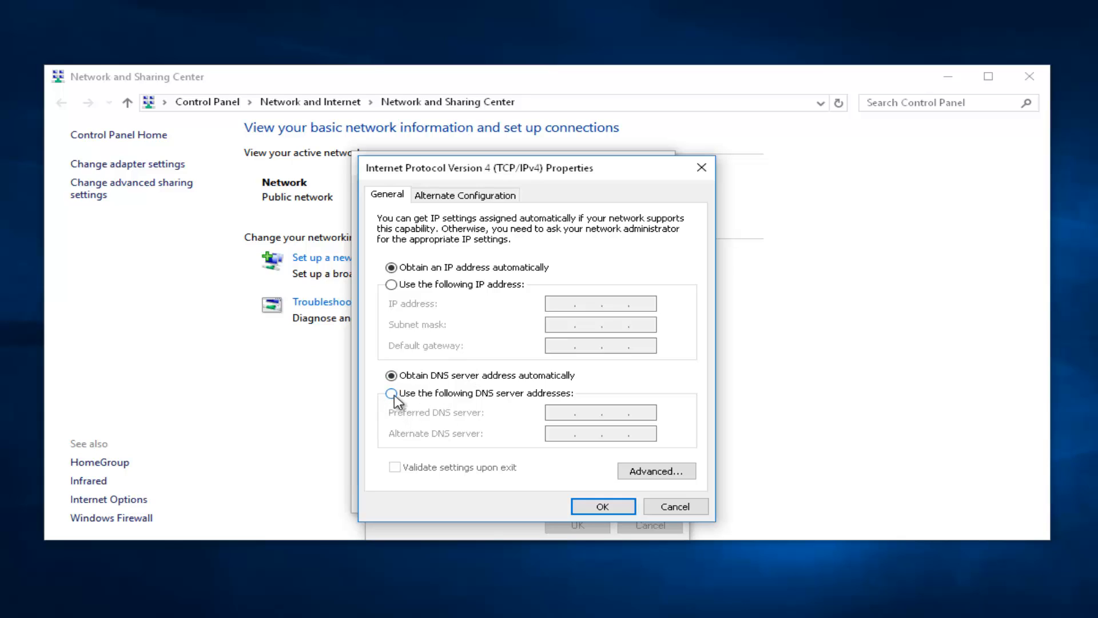
pyautogui.moveTo(500, 400)
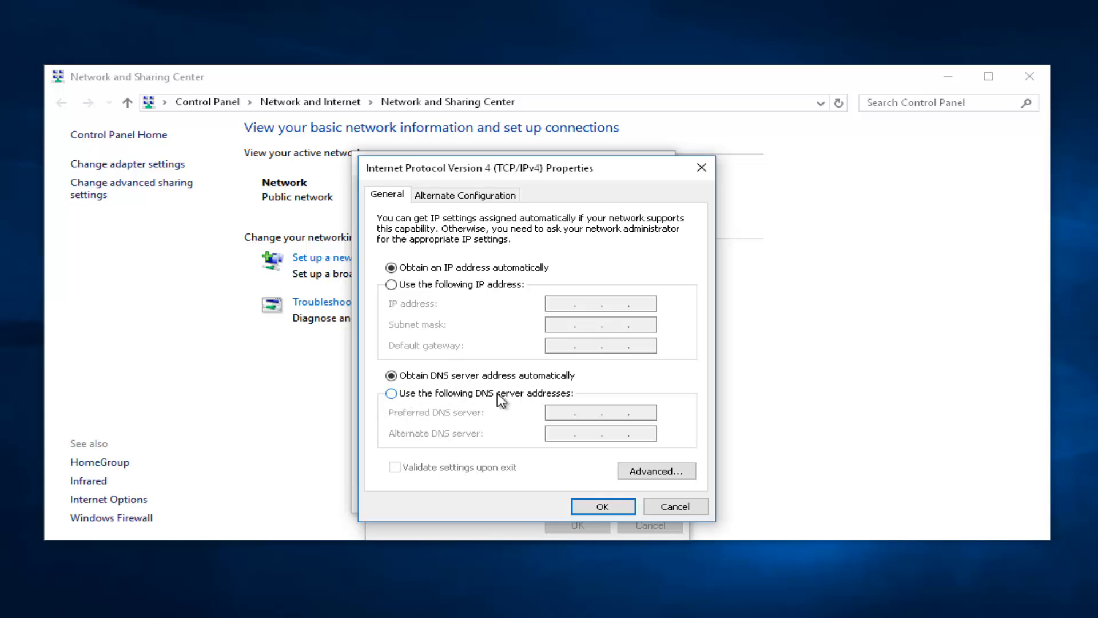
# Enter manual DNS servers: preferred 8.8.8.8 and alternate 8.8.4.4.
pyautogui.click(392, 392)
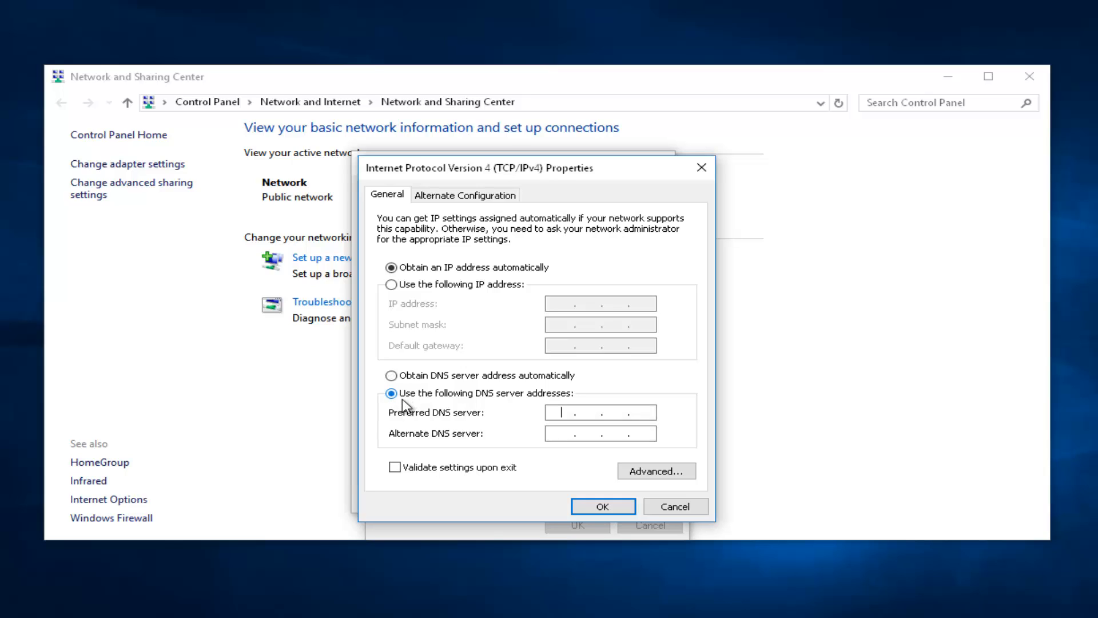
pyautogui.moveTo(449, 424)
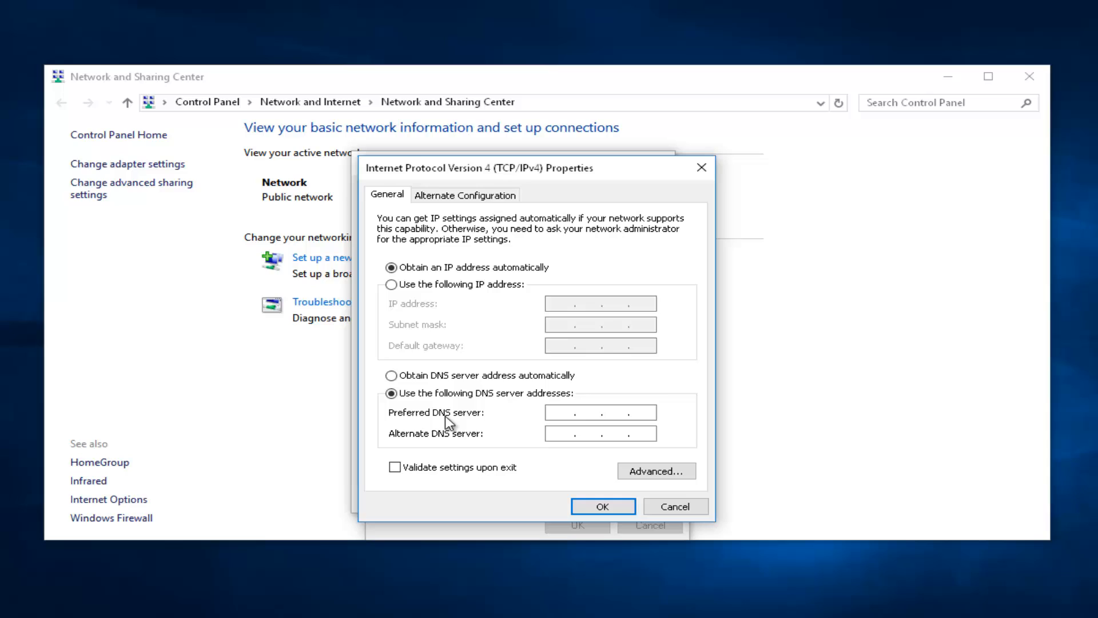
pyautogui.write('8 . . .')
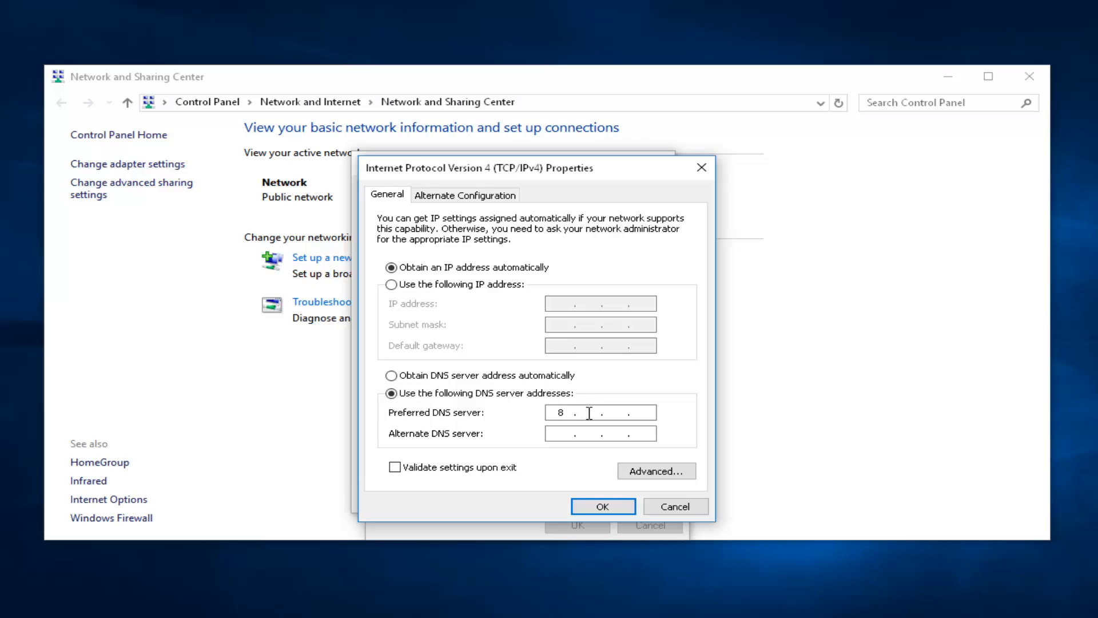
pyautogui.write('8.8.')
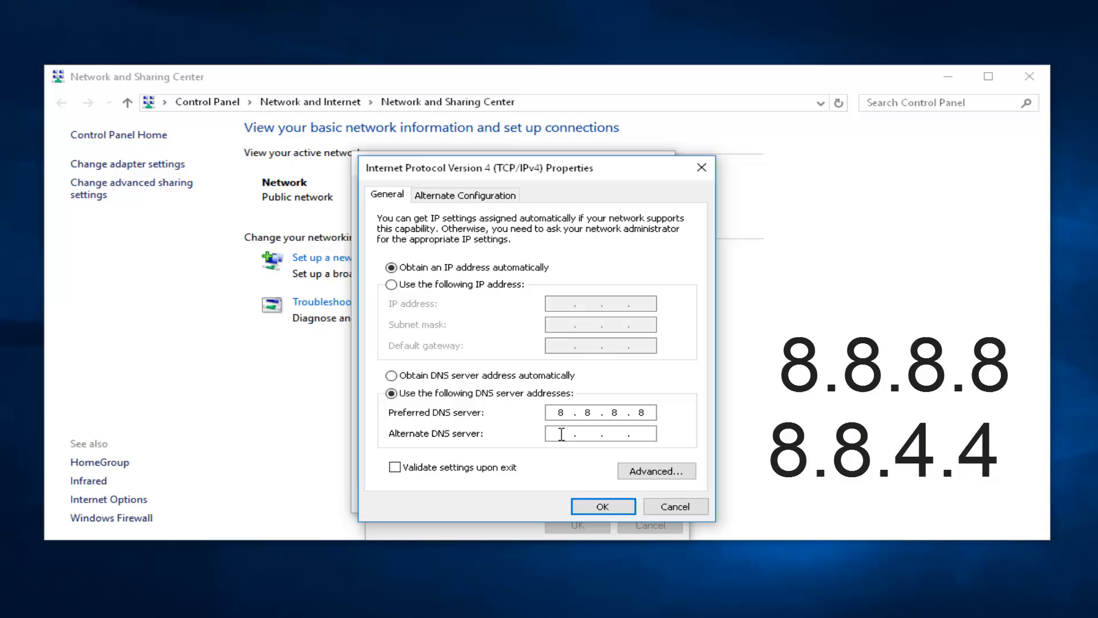
pyautogui.write('8')
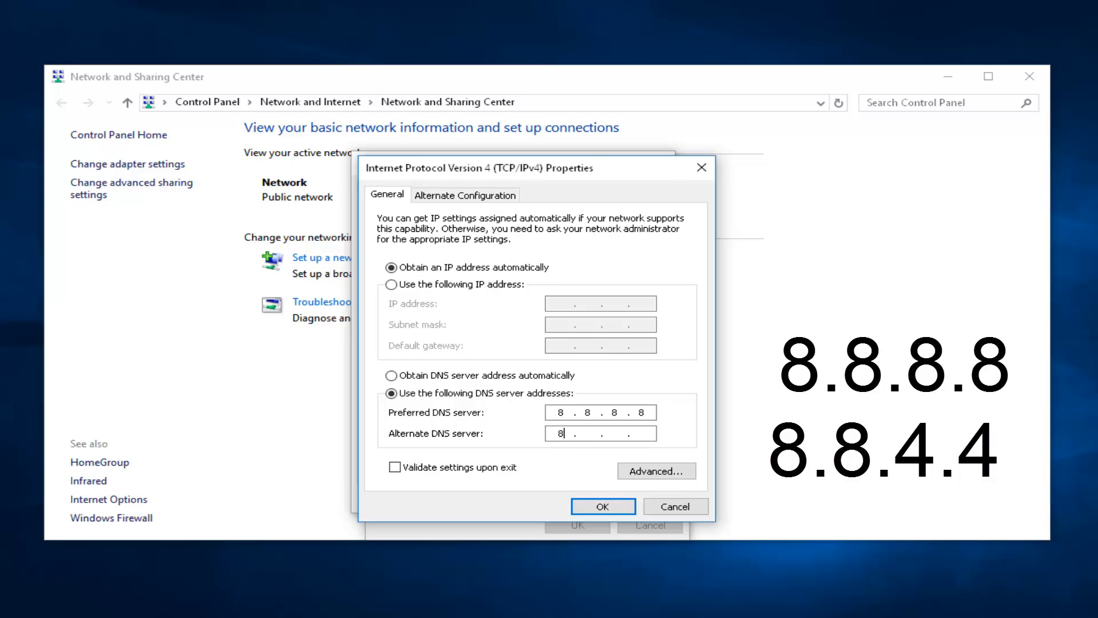
pyautogui.write('.8')
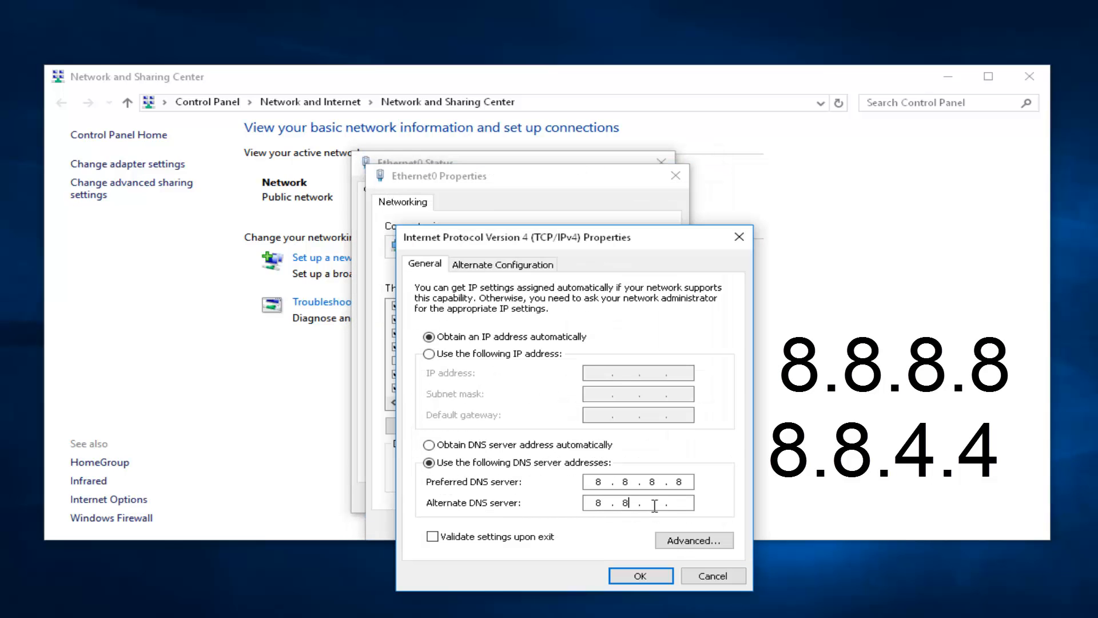
pyautogui.write('4')
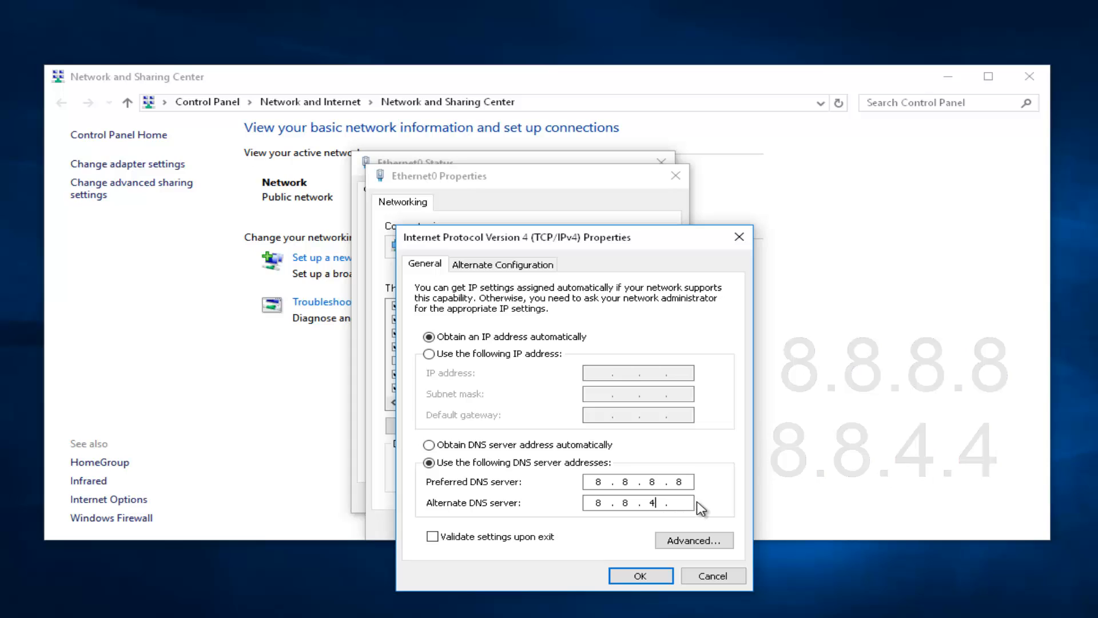
pyautogui.write('4')
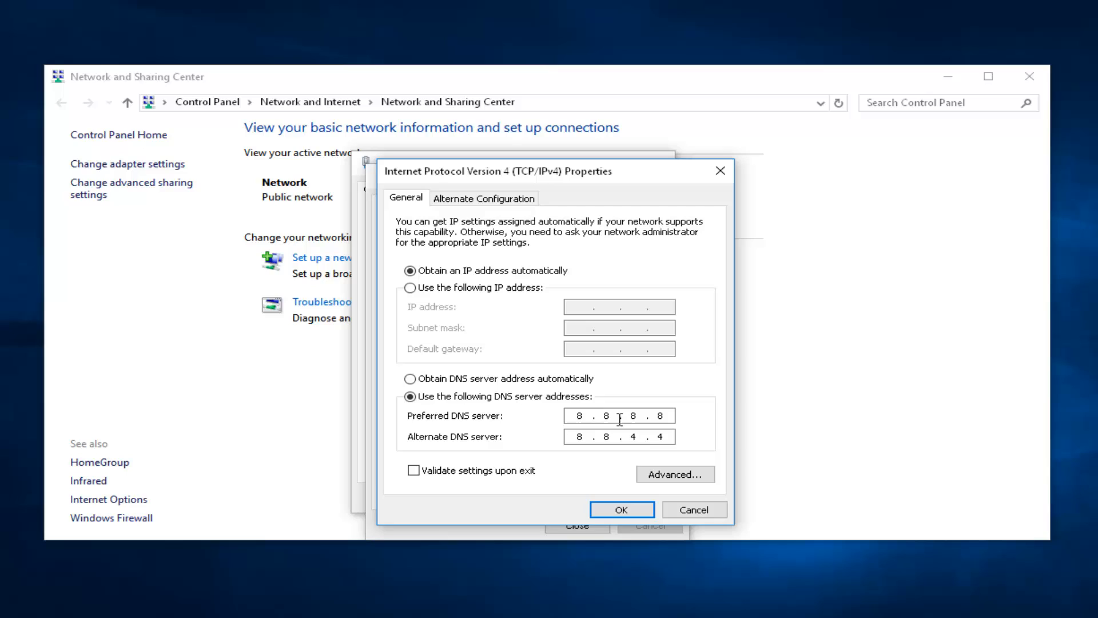
pyautogui.moveTo(586, 456)
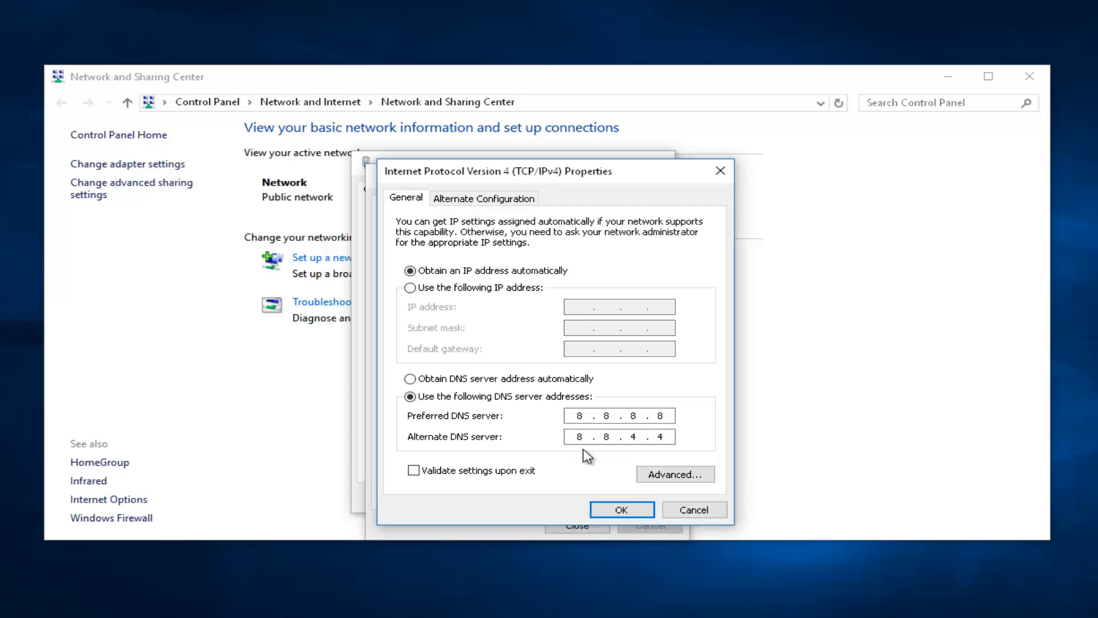
pyautogui.click(618, 436)
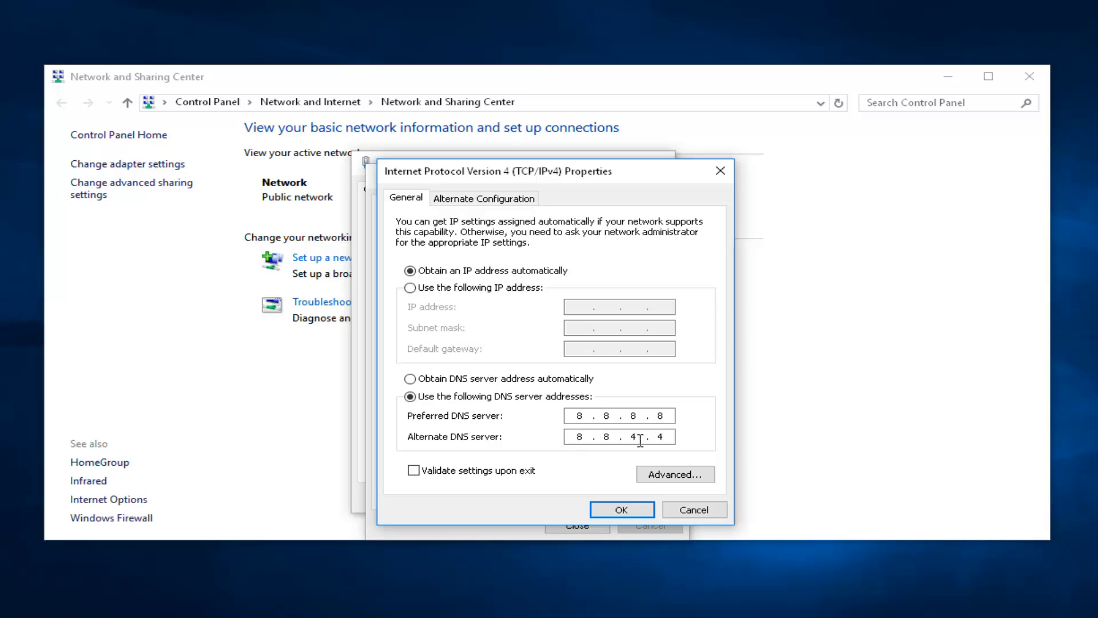
pyautogui.click(581, 415)
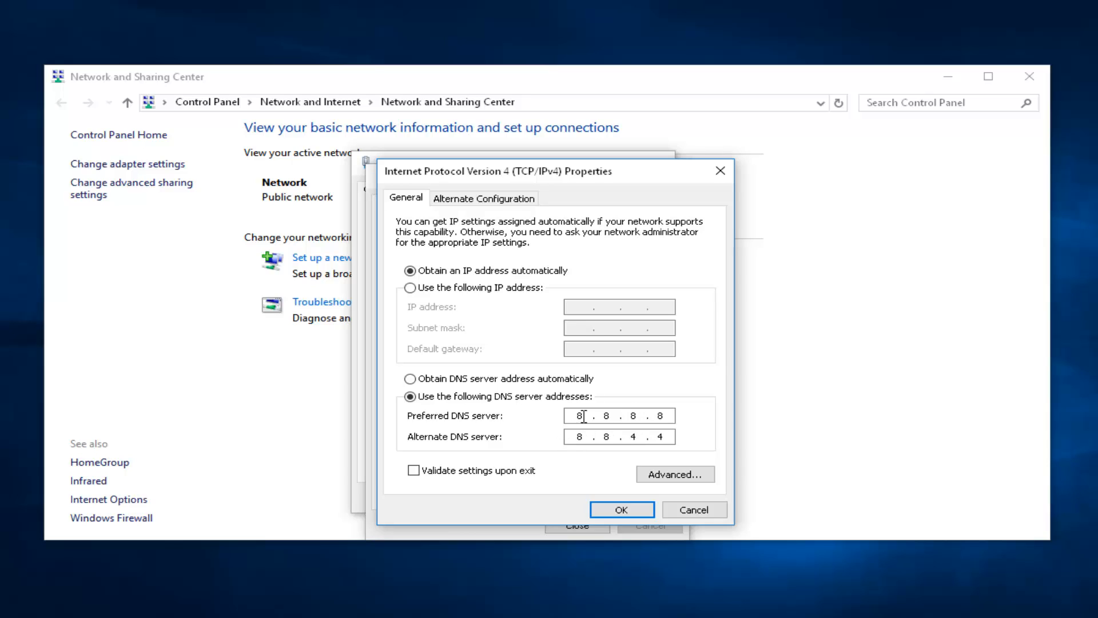
pyautogui.moveTo(656, 397)
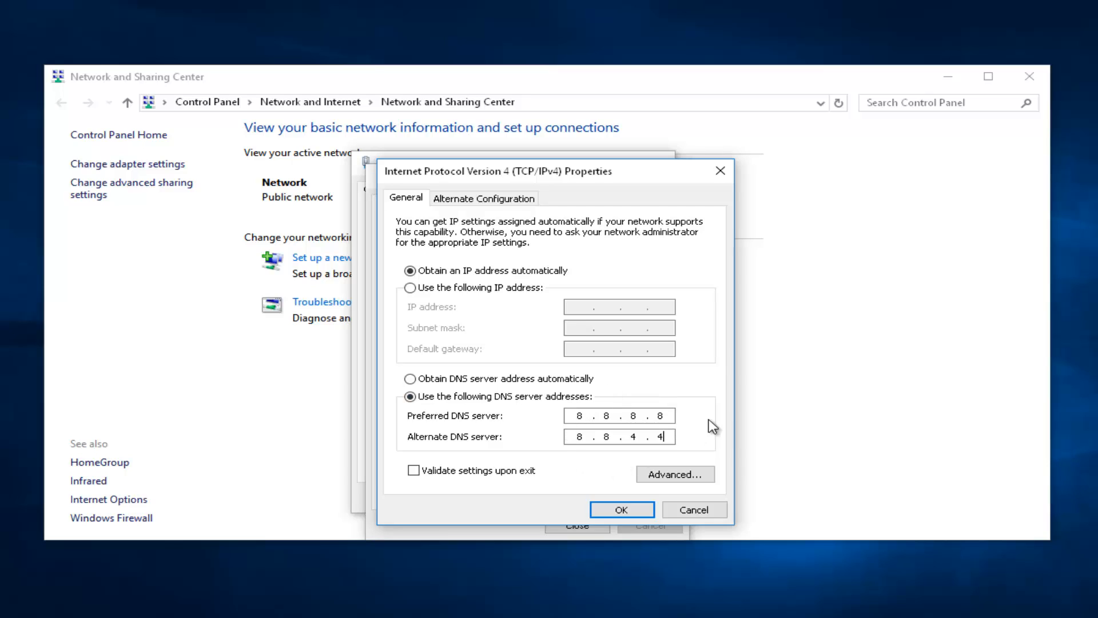
pyautogui.moveTo(649, 372)
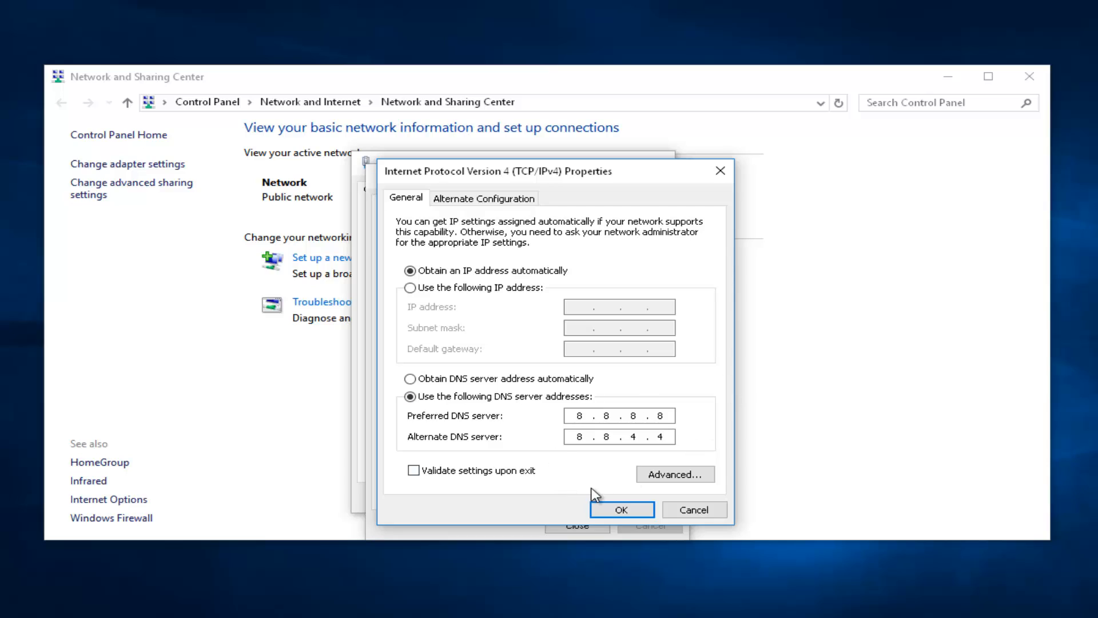
pyautogui.moveTo(563, 449)
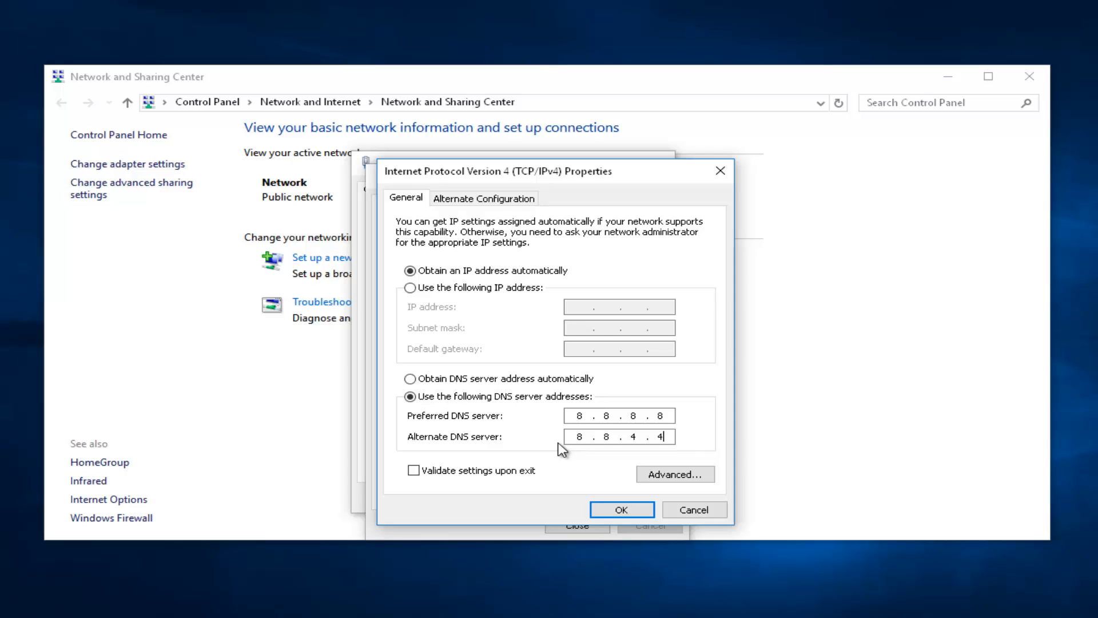
pyautogui.moveTo(565, 443)
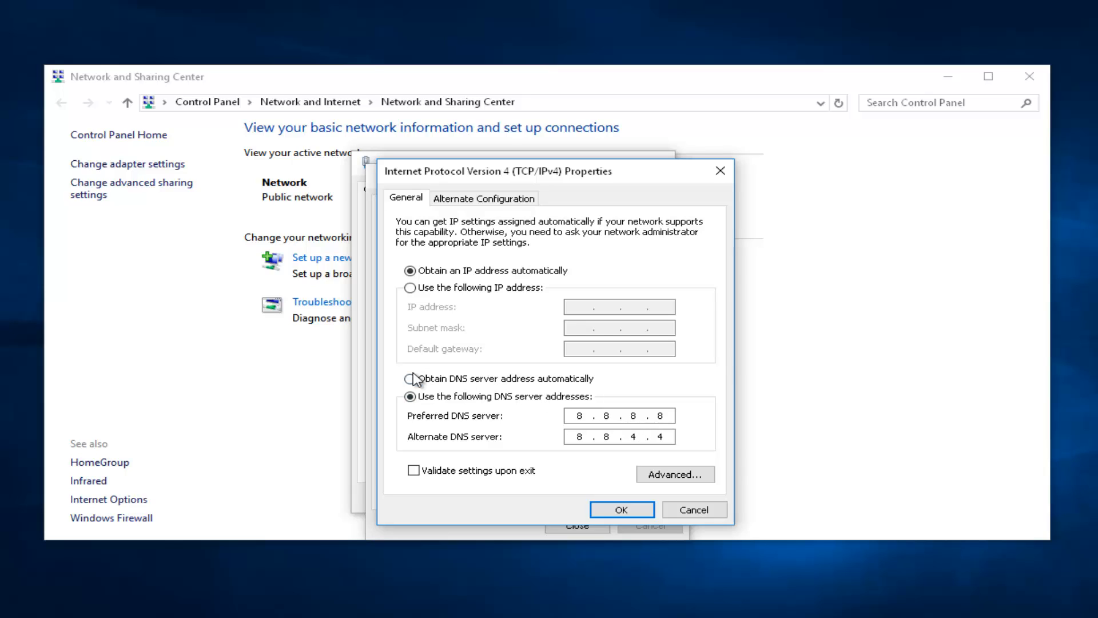
pyautogui.moveTo(572, 385)
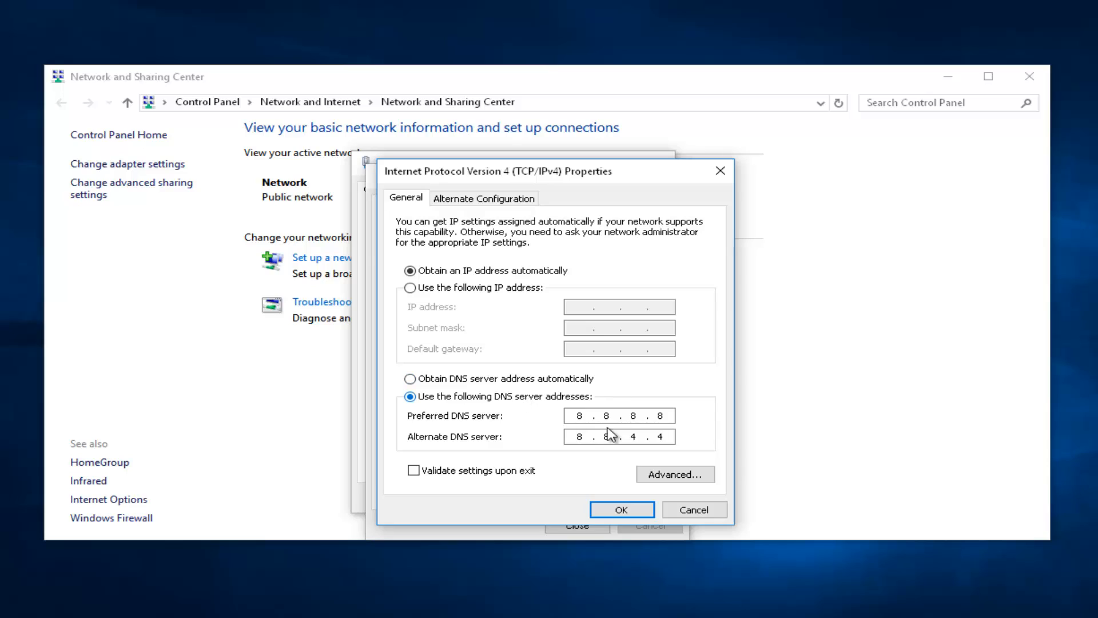
pyautogui.moveTo(651, 474)
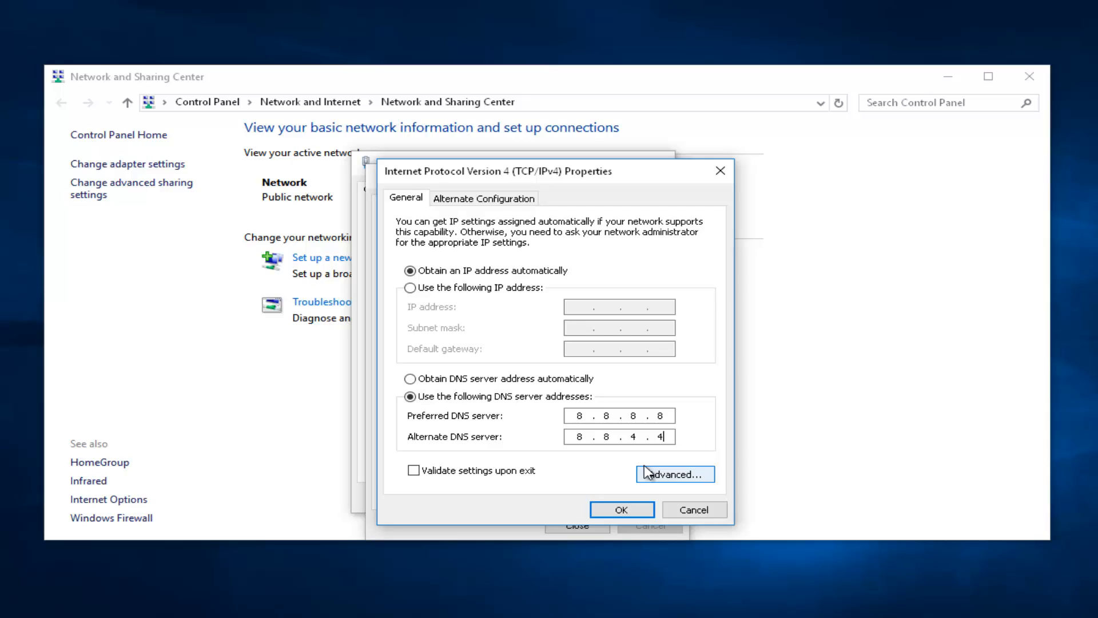
pyautogui.moveTo(458, 418)
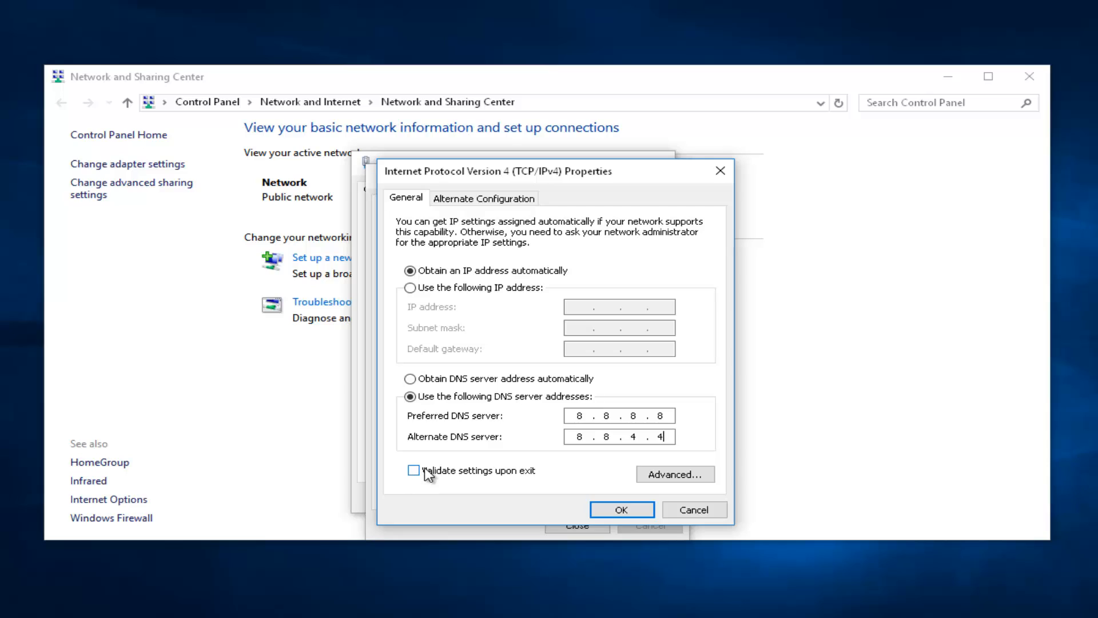
pyautogui.moveTo(476, 472)
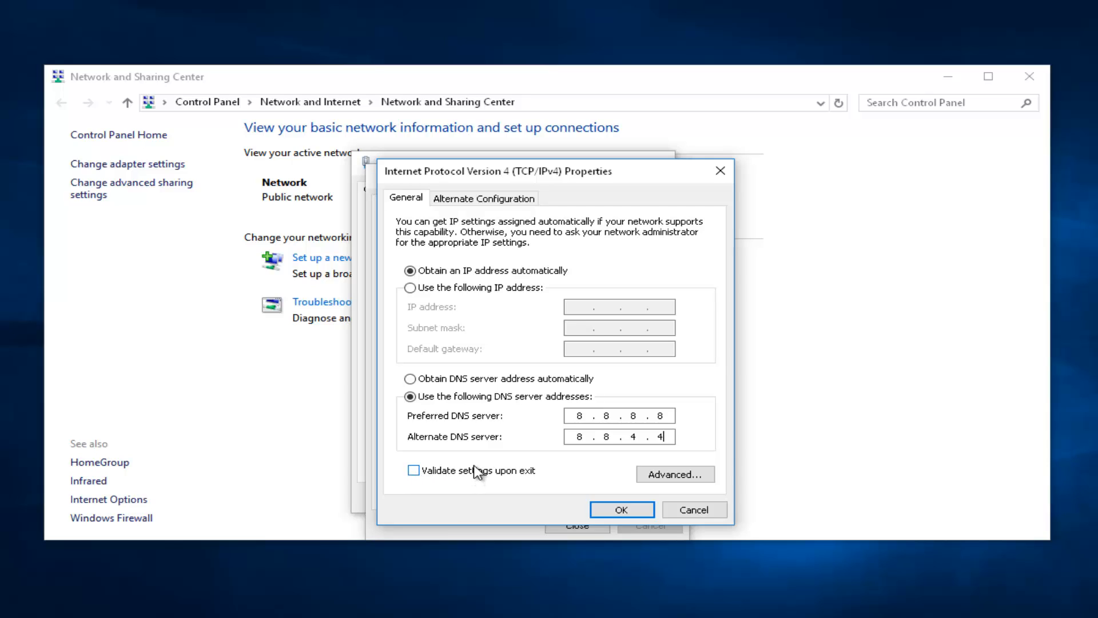
pyautogui.moveTo(416, 480)
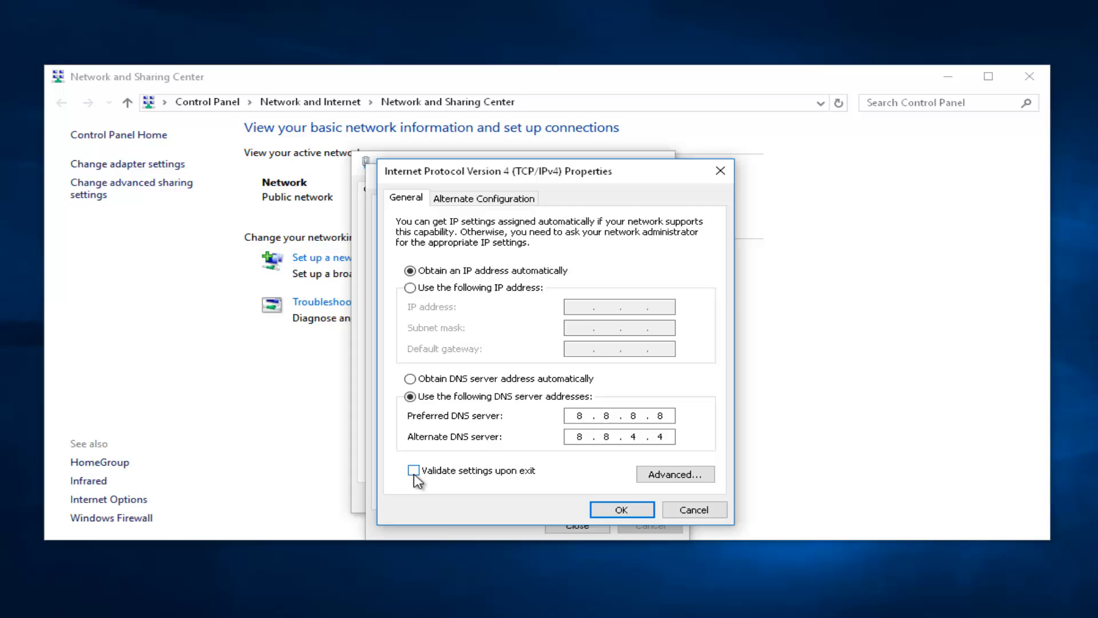
# Enable 'Validate settings upon exit' and confirm the IPv4 and Ethernet0 properties.
pyautogui.click(413, 470)
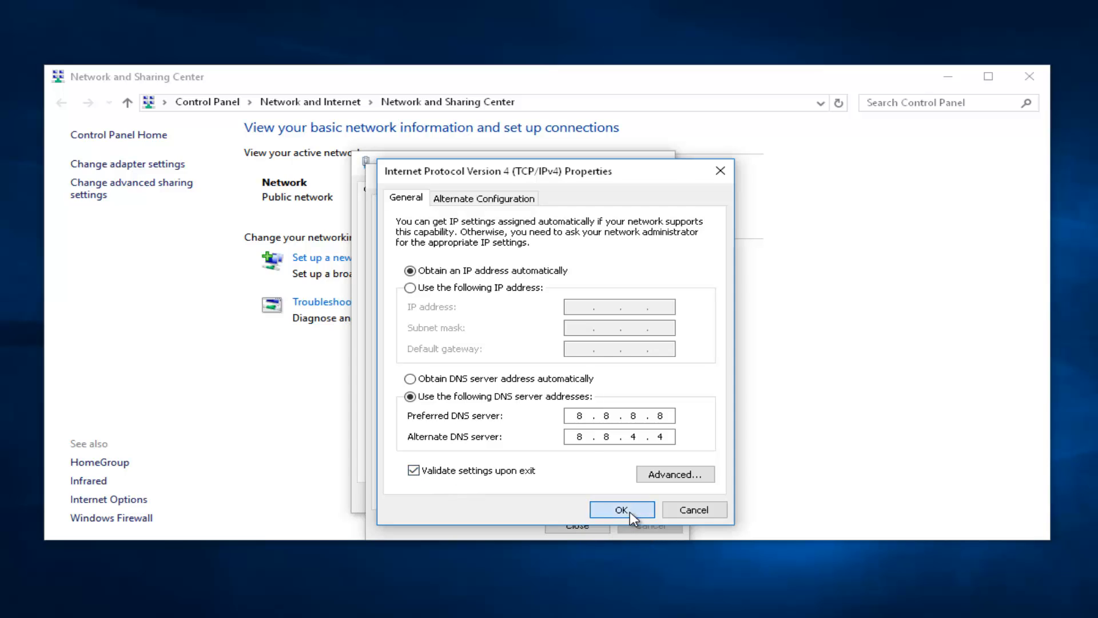
pyautogui.click(620, 509)
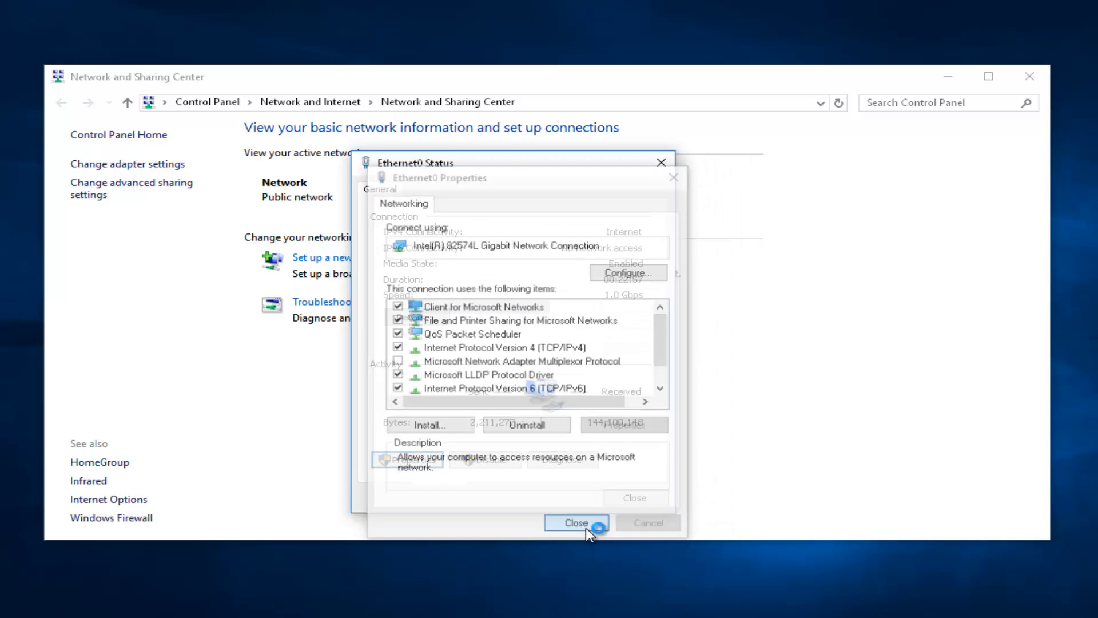
pyautogui.click(575, 523)
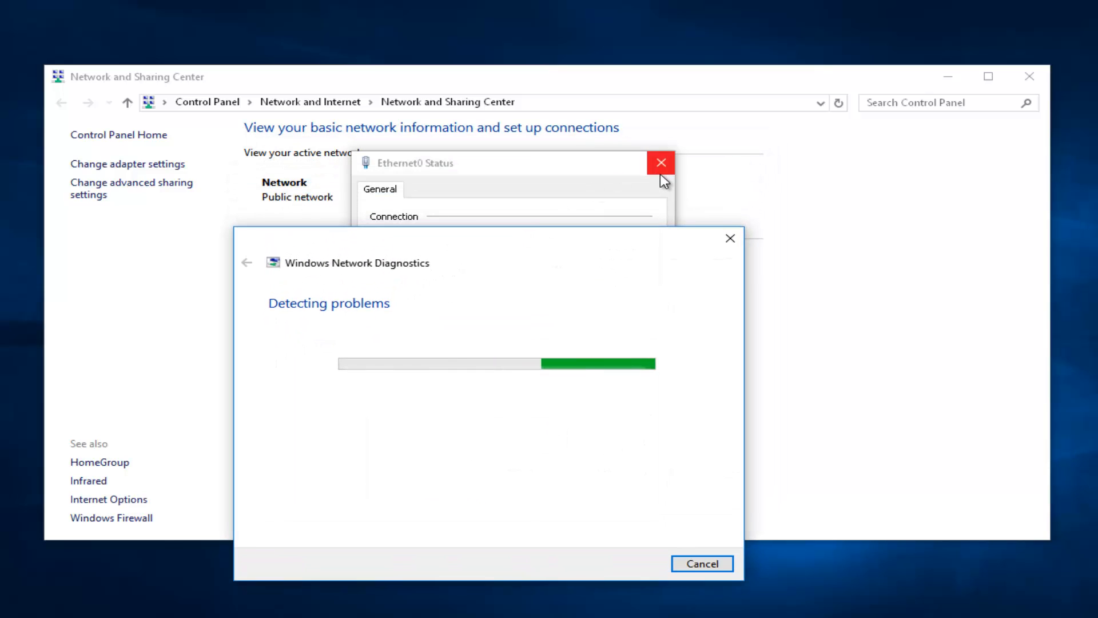
# Dismiss the Ethernet0 Status window and the Network Diagnostics troubleshooter.
pyautogui.click(659, 161)
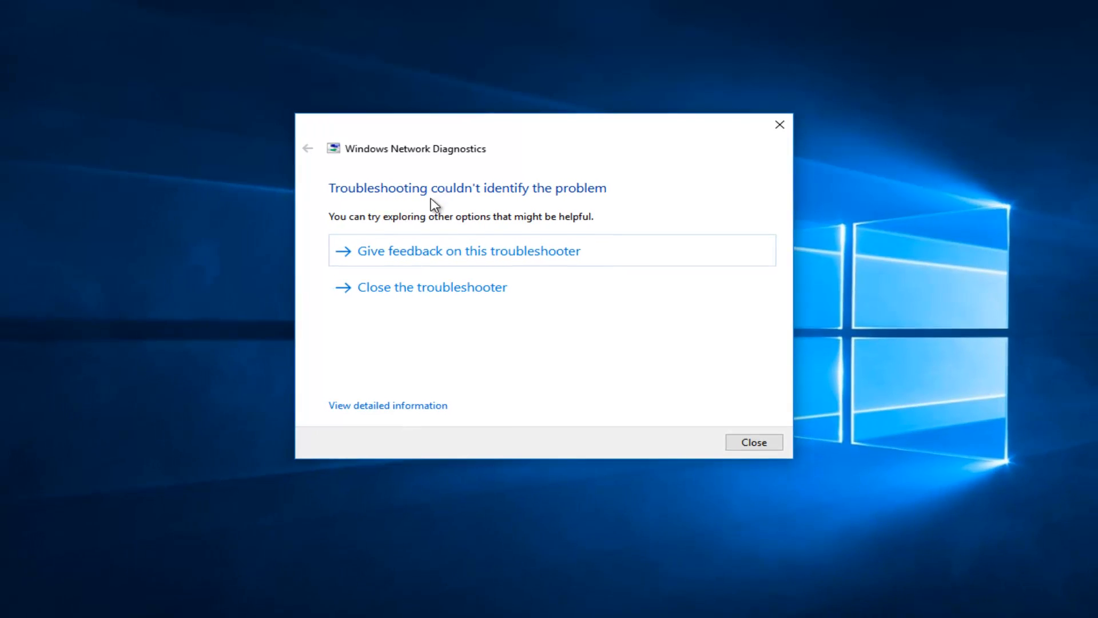
pyautogui.click(754, 442)
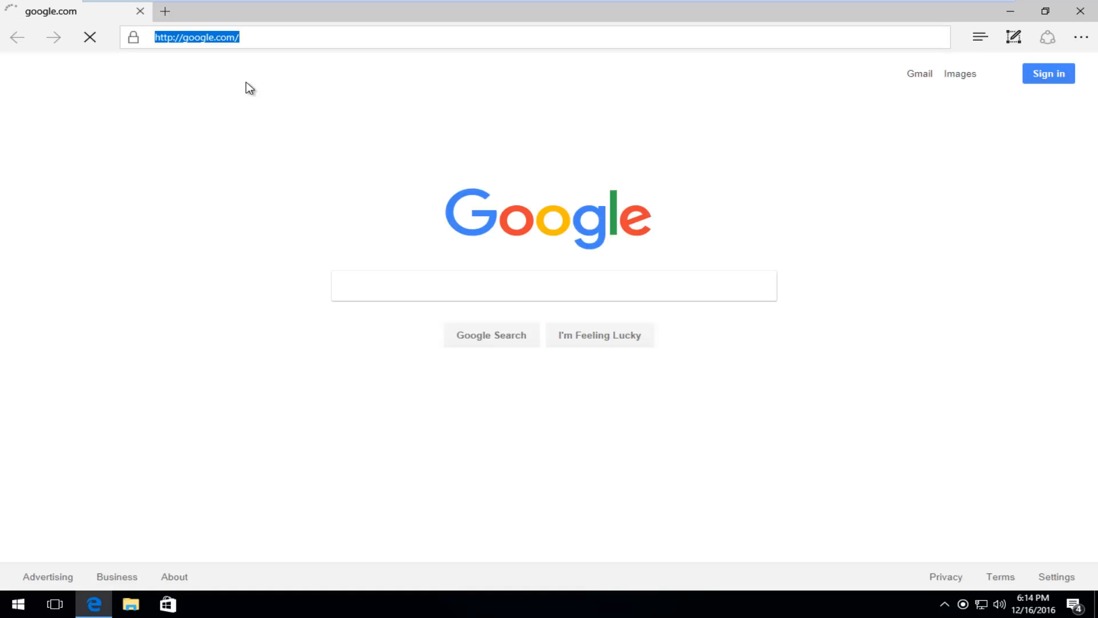
# Navigate Edge to YouTube via 'youtube' in the address bar.
pyautogui.write('youtube')
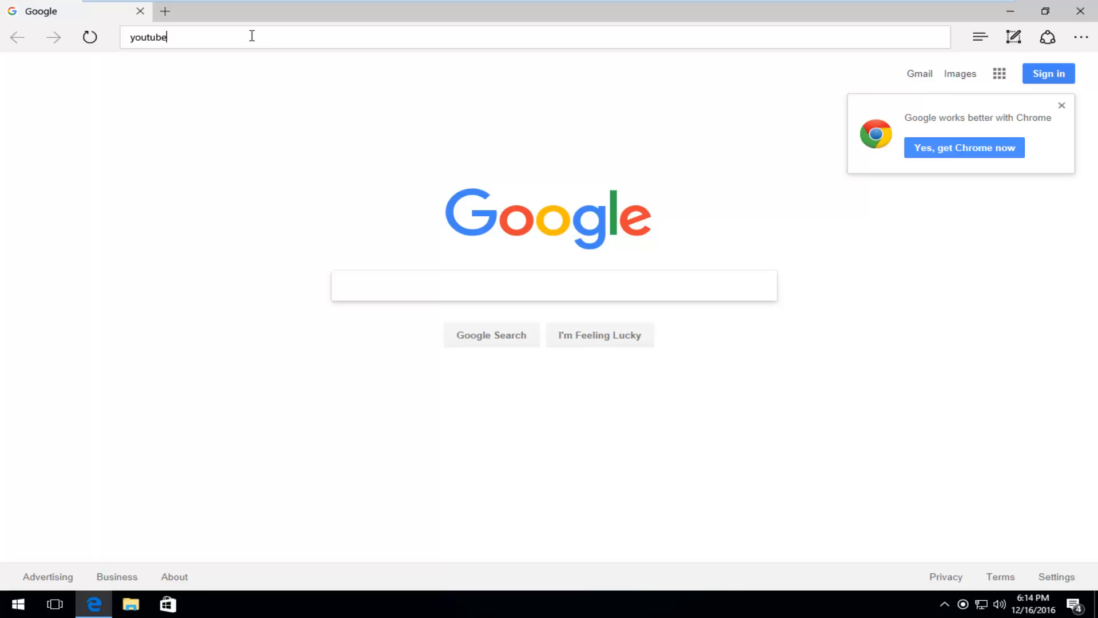
pyautogui.press('Return')
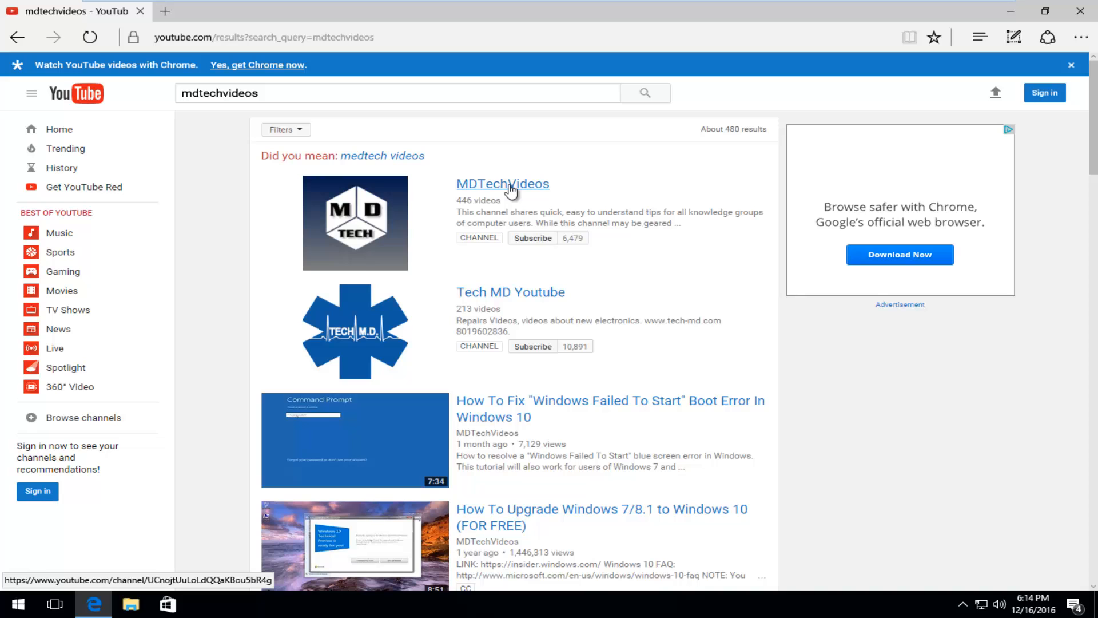
# Visit the MDTechVideos channel and pause its featured Windows 10 upgrade video.
pyautogui.click(503, 183)
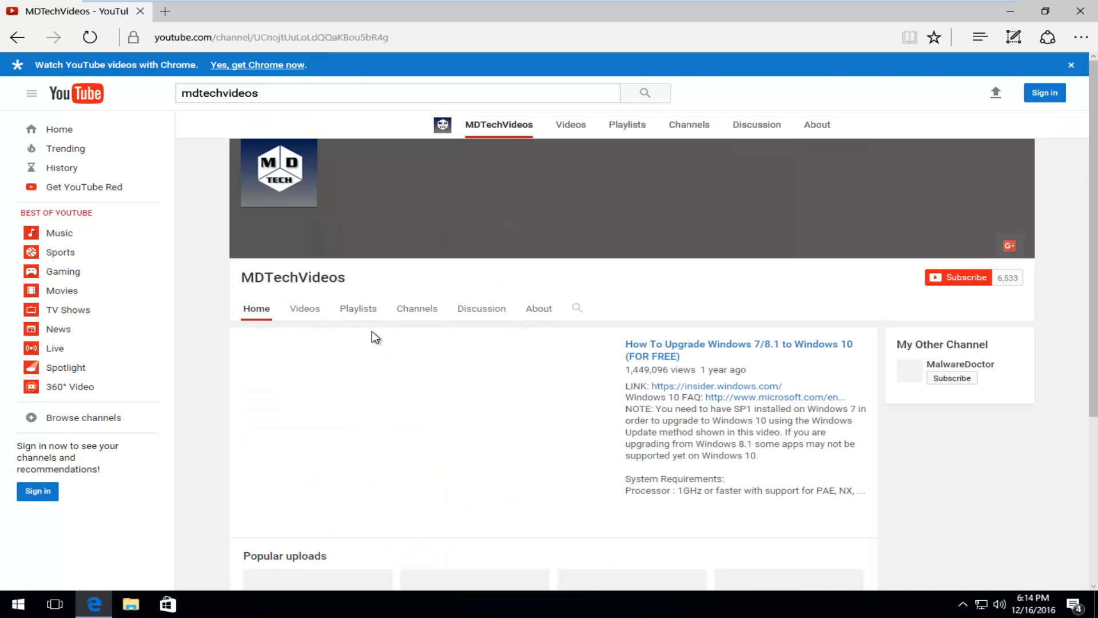
pyautogui.scroll(-3)
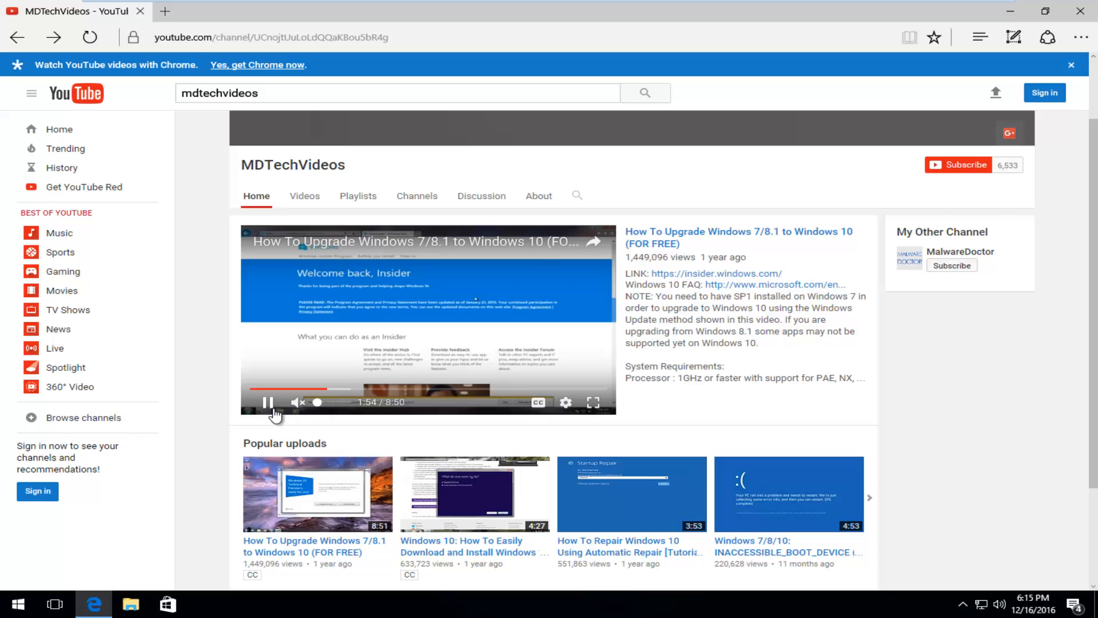
pyautogui.click(266, 402)
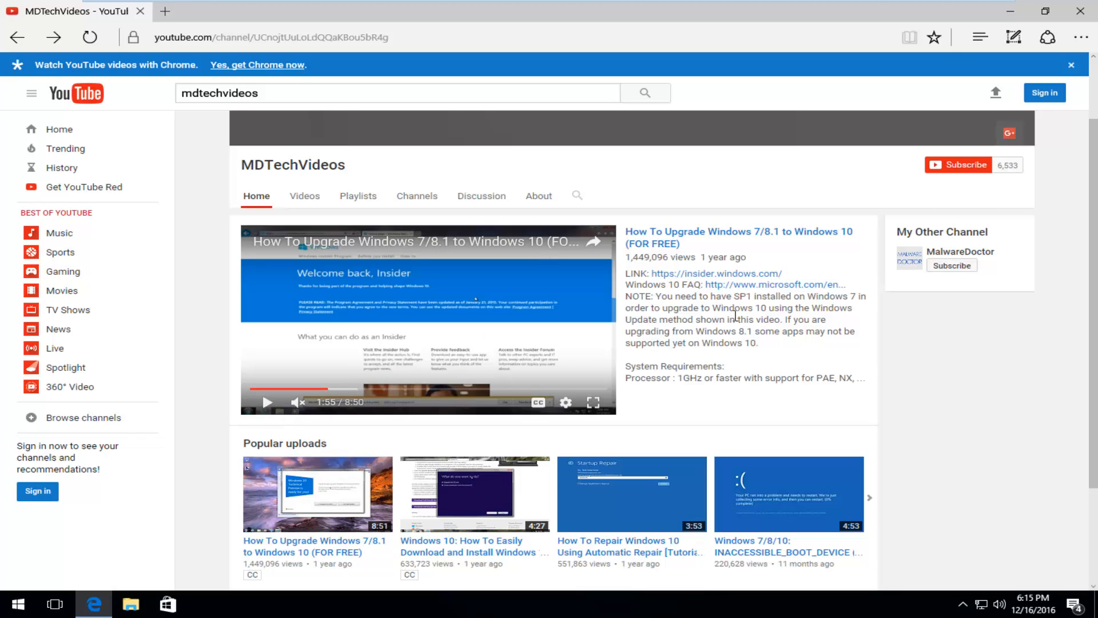
pyautogui.moveTo(743, 316)
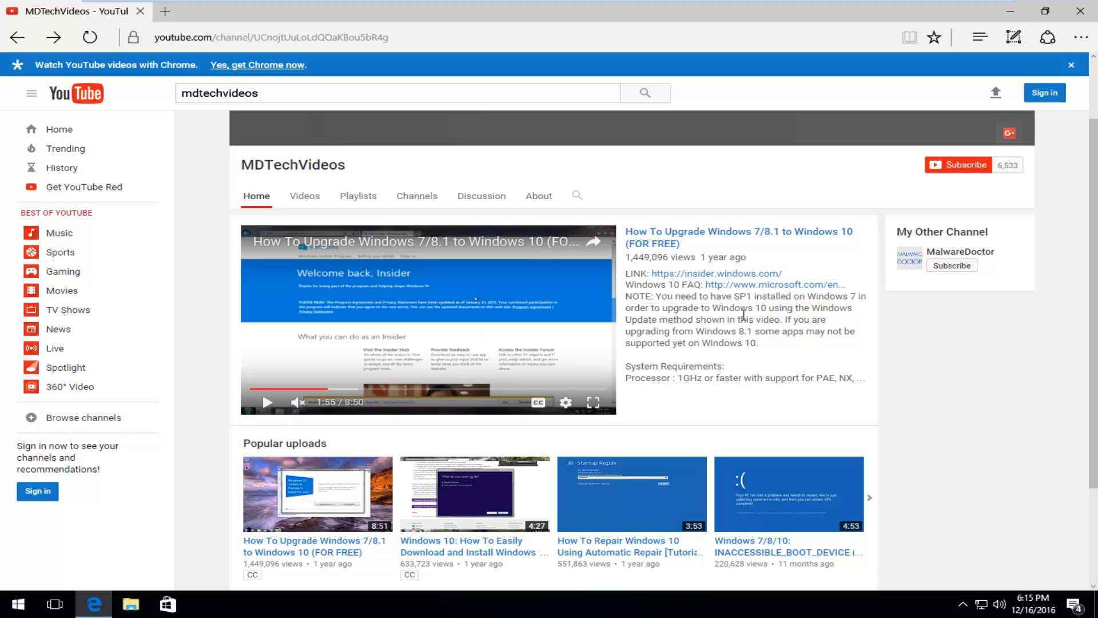